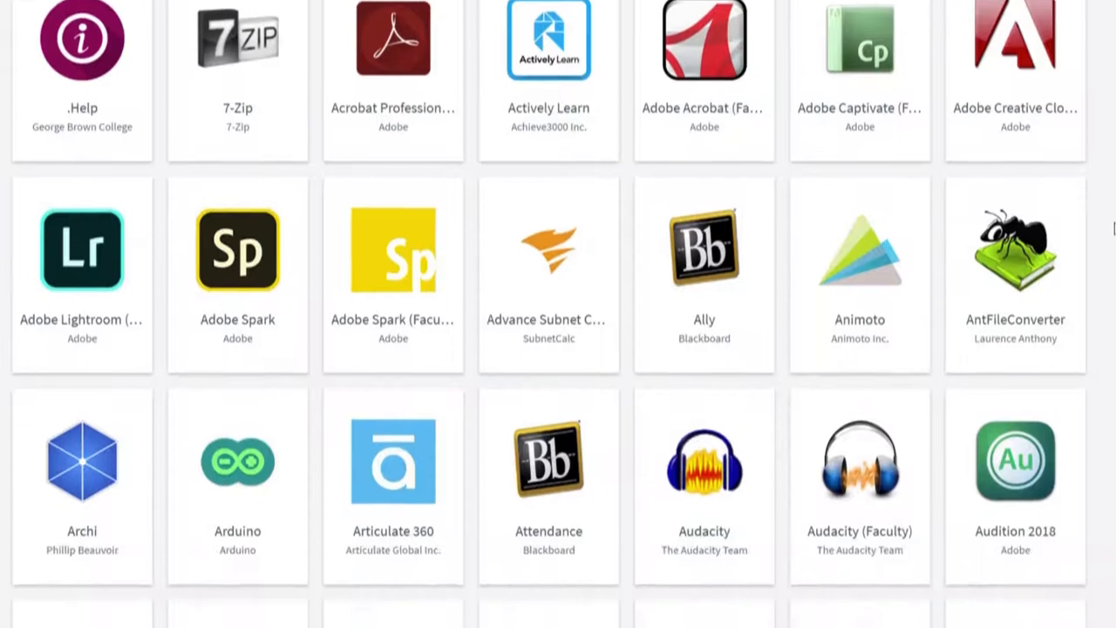
Step: Enter the GBC username and password and sign in to AppsAnywhere
{"action": "scroll", "scroll_direction": "down", "scroll_amount": 3}
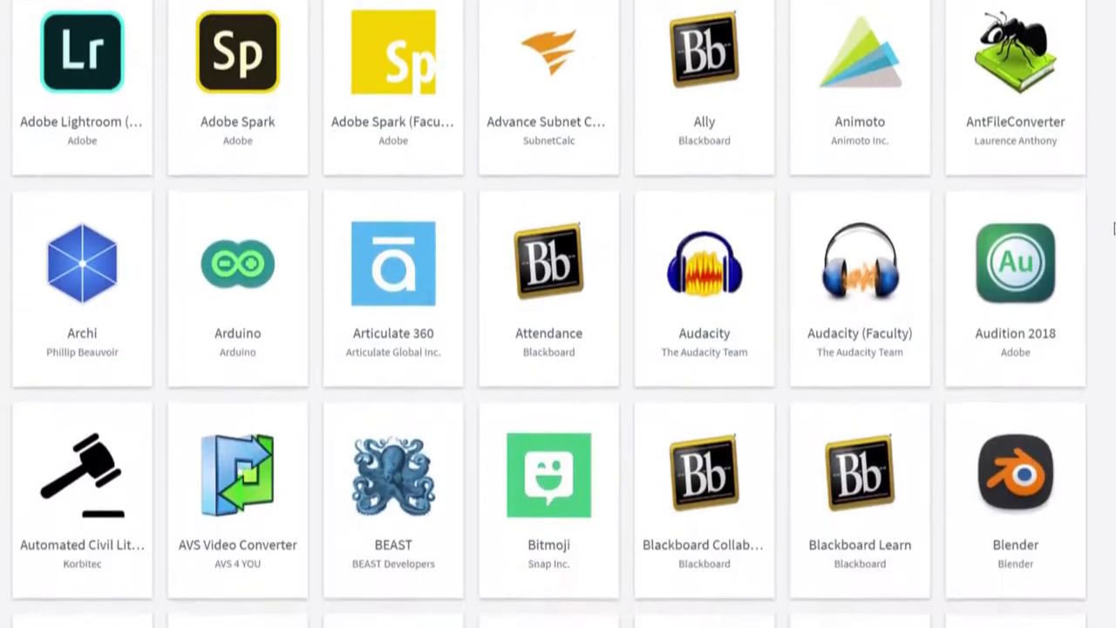
{"action": "scroll", "scroll_direction": "down", "scroll_amount": 3}
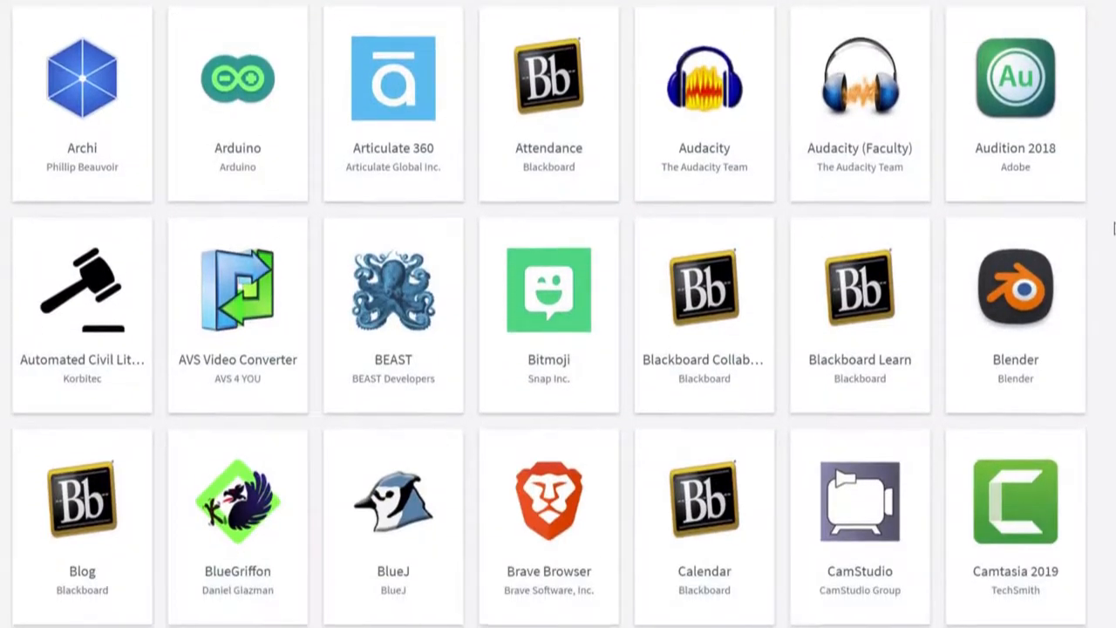
{"action": "scroll", "scroll_direction": "down", "scroll_amount": 3}
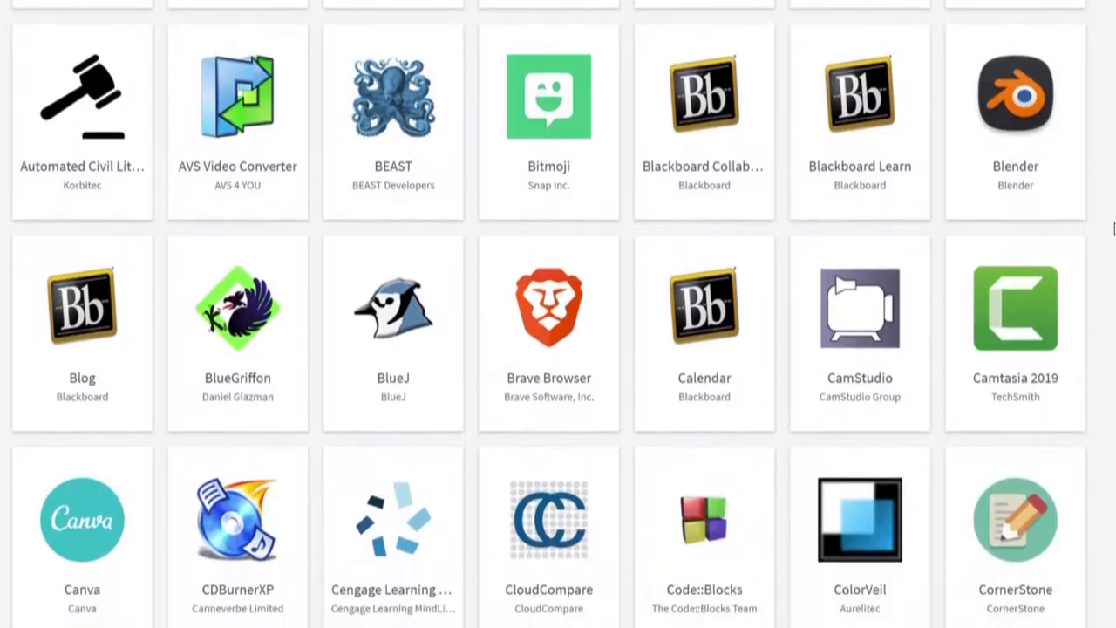
{"action": "scroll", "scroll_direction": "down", "scroll_amount": 3}
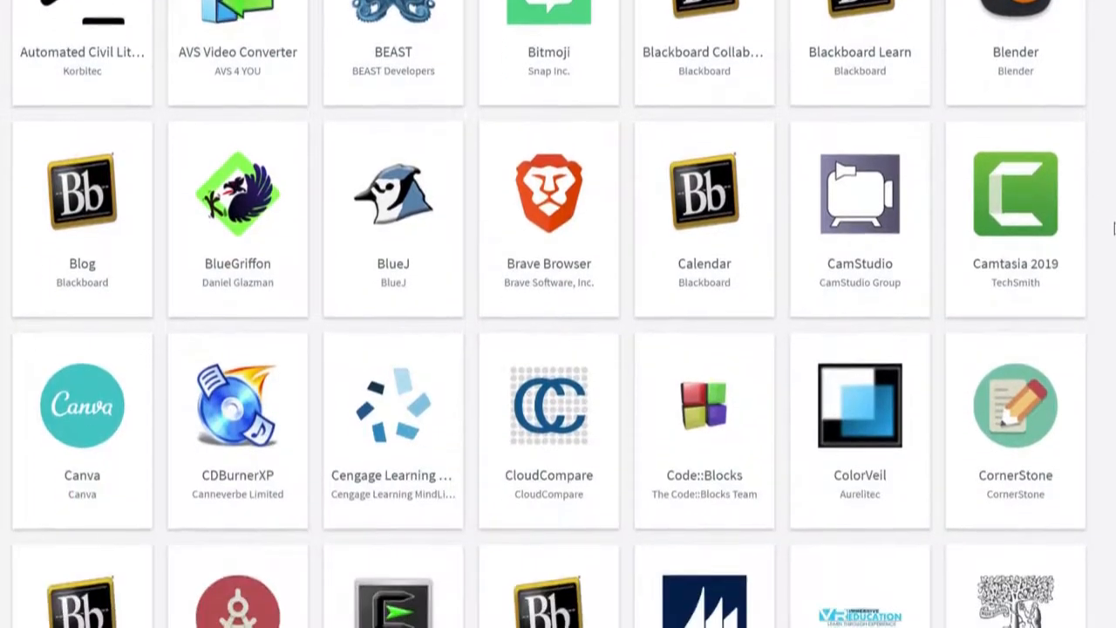
{"action": "scroll", "scroll_direction": "down", "scroll_amount": 3}
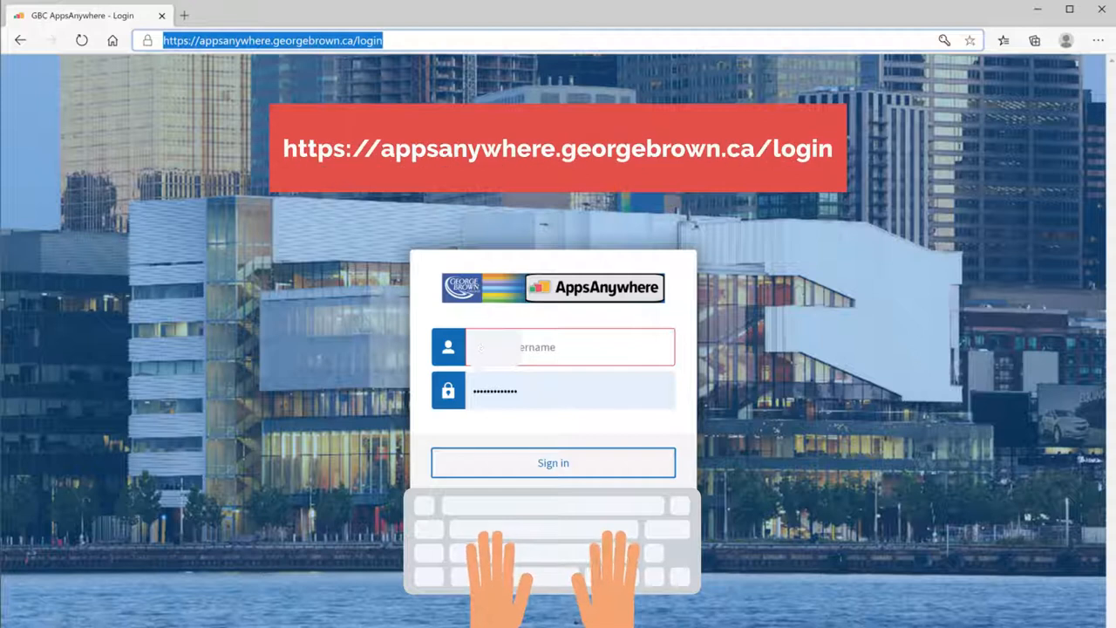
{"action": "type", "text": "a"}
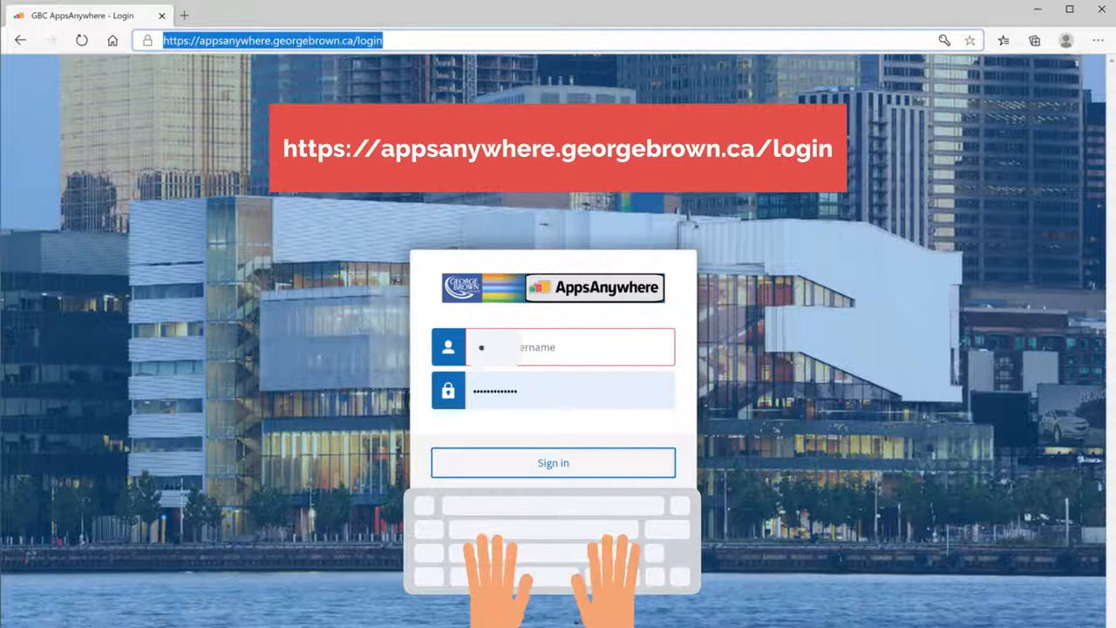
{"action": "left_click", "coordinate": [552, 462]}
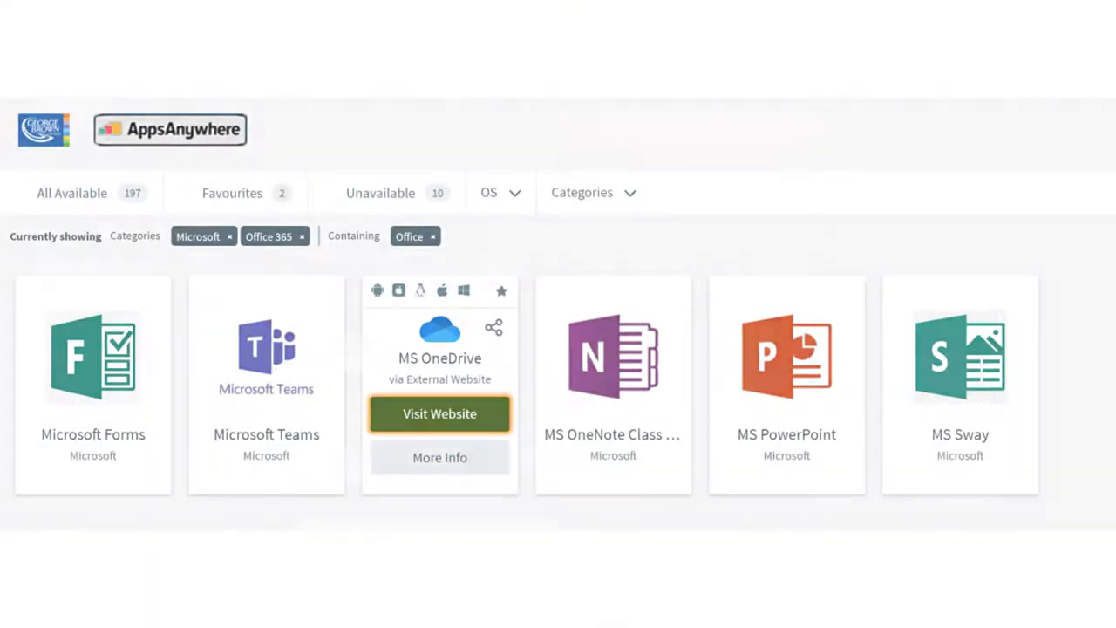
Step: Try MS OneDrive's Visit Website option, then open the Categories dropdown
{"action": "left_click", "coordinate": [440, 413]}
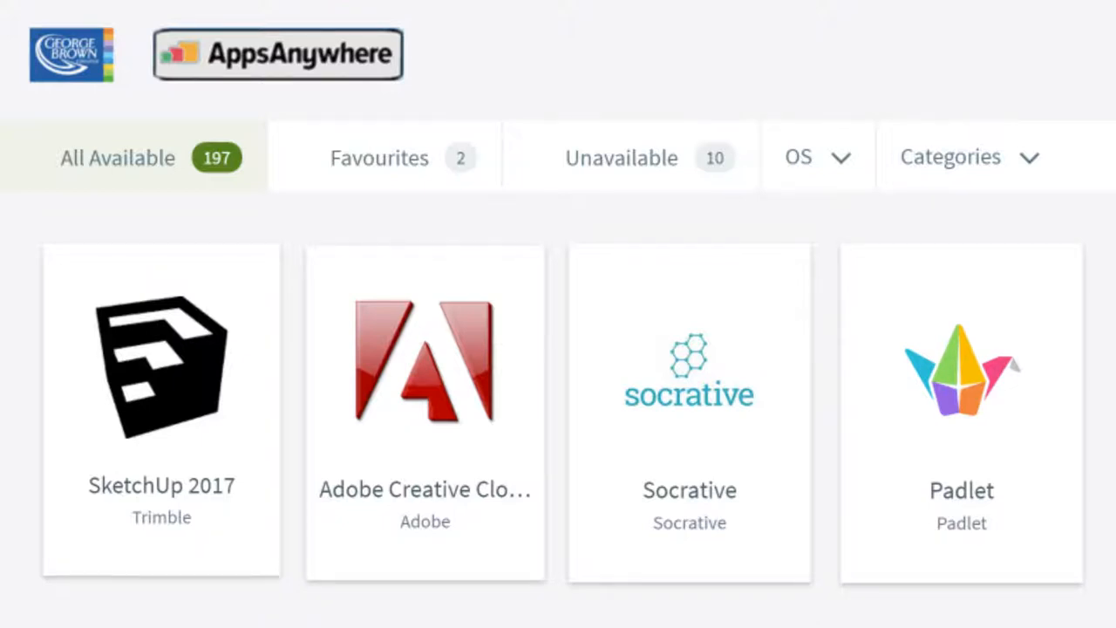
{"action": "left_click", "coordinate": [949, 157]}
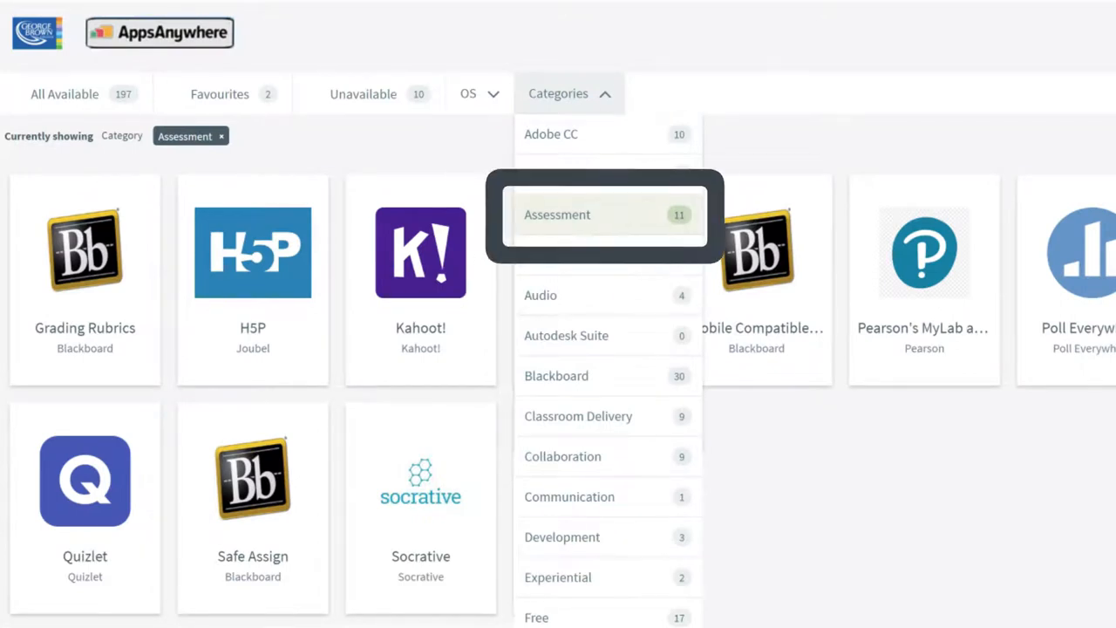
Step: Choose Assessment from the Categories dropdown
{"action": "left_click", "coordinate": [557, 214]}
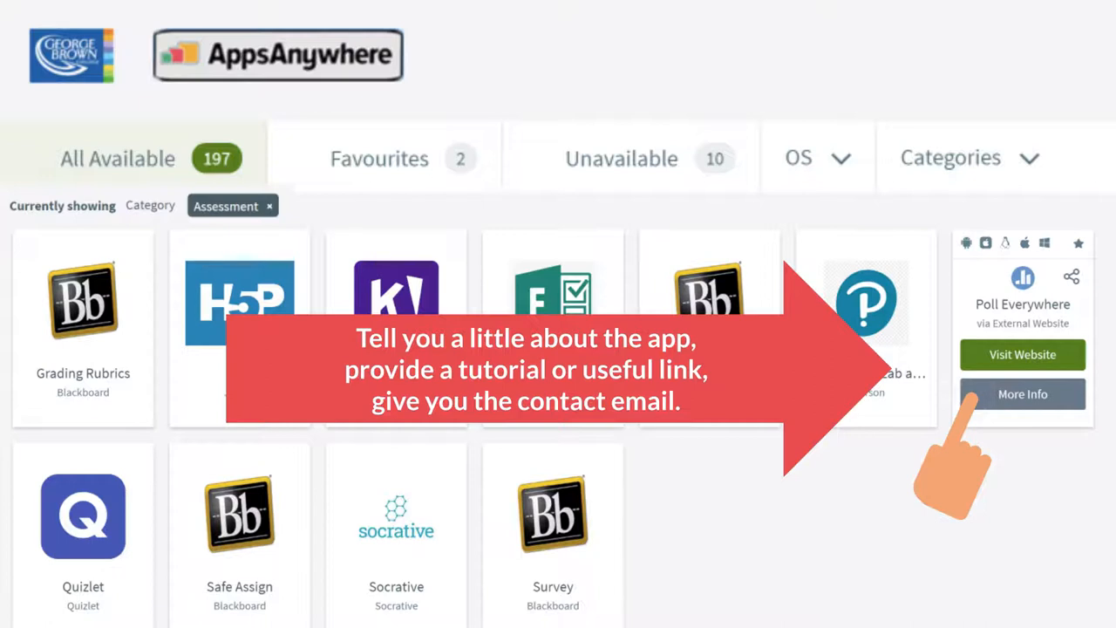
Step: Open More Info on the Poll Everywhere tile
{"action": "left_click", "coordinate": [1022, 393]}
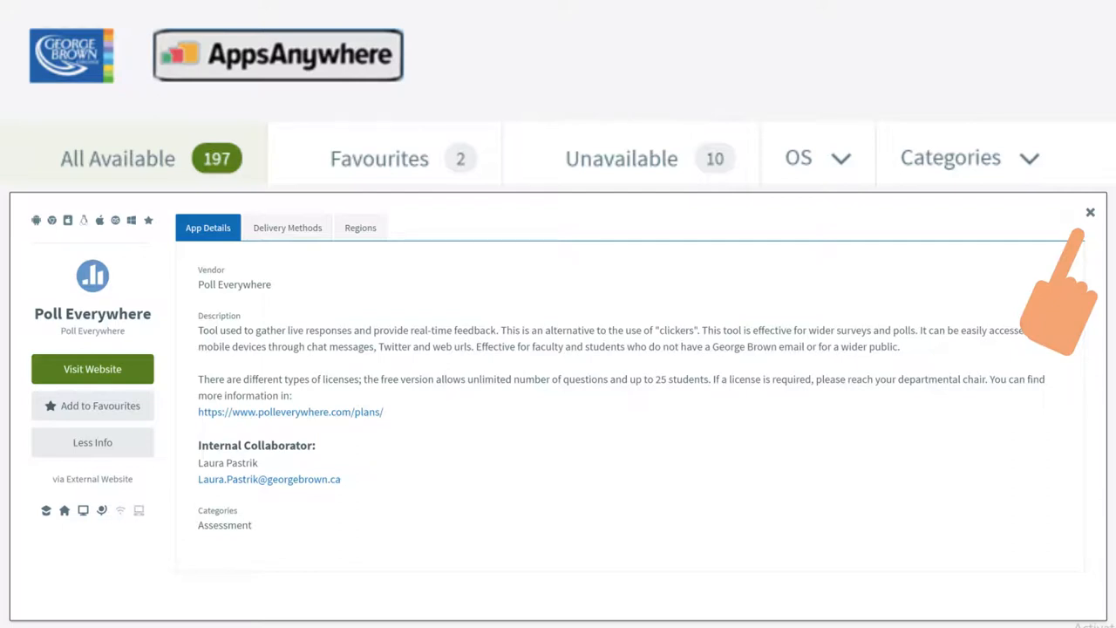
Step: Close the Poll Everywhere details and start learning via Cornerstone
{"action": "left_click", "coordinate": [1090, 211]}
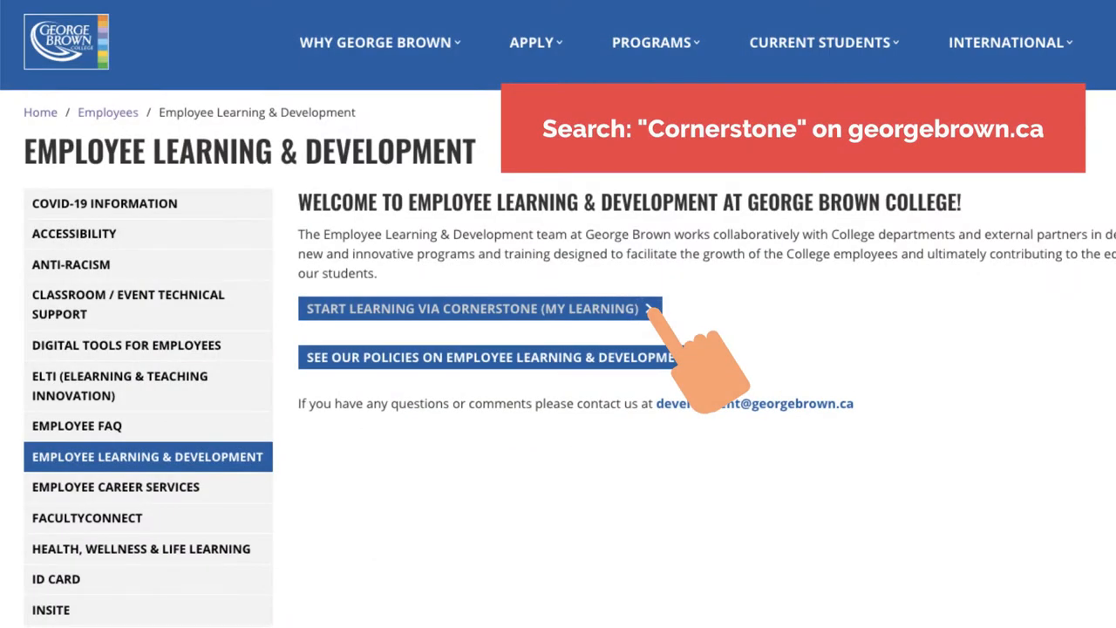
{"action": "left_click", "coordinate": [477, 308]}
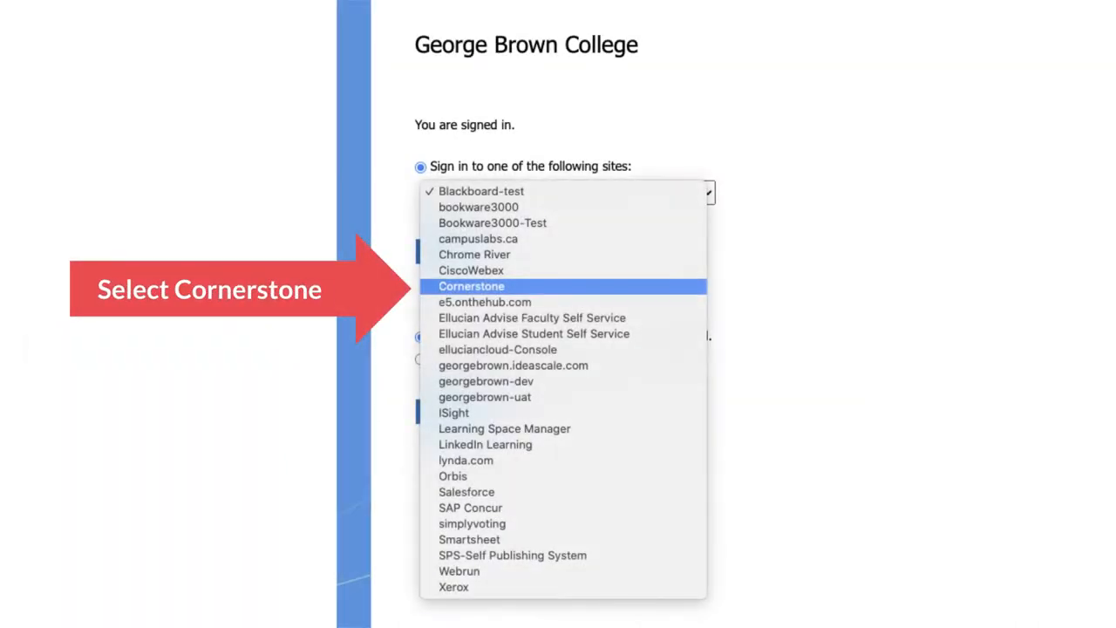